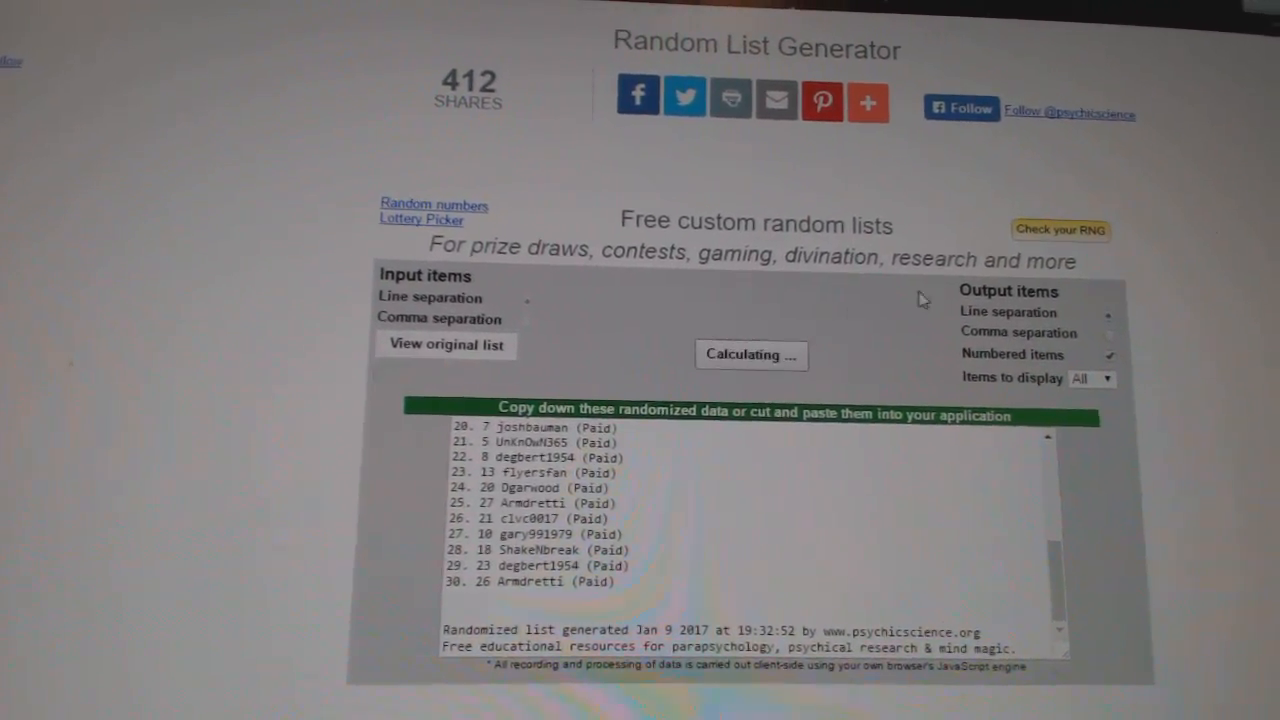
# Step: Randomize the participant name list and select the shuffled output for copying
pyautogui.click(751, 355)
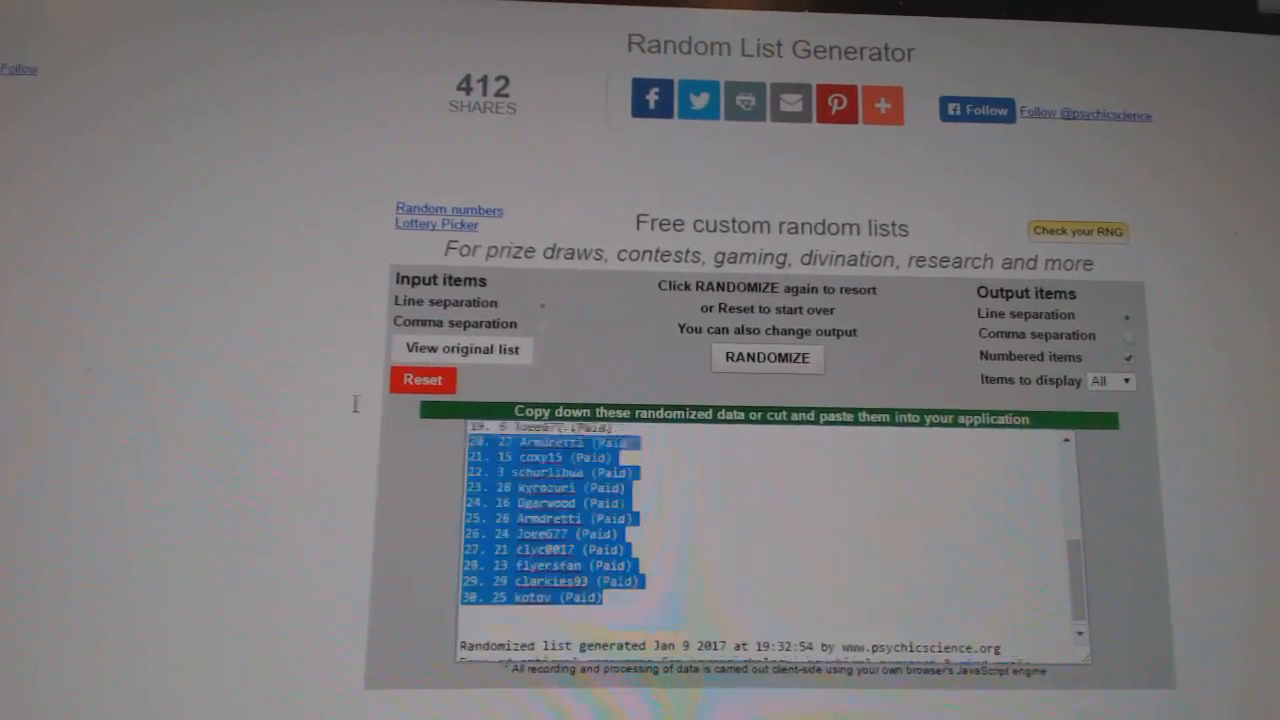
pyautogui.click(766, 359)
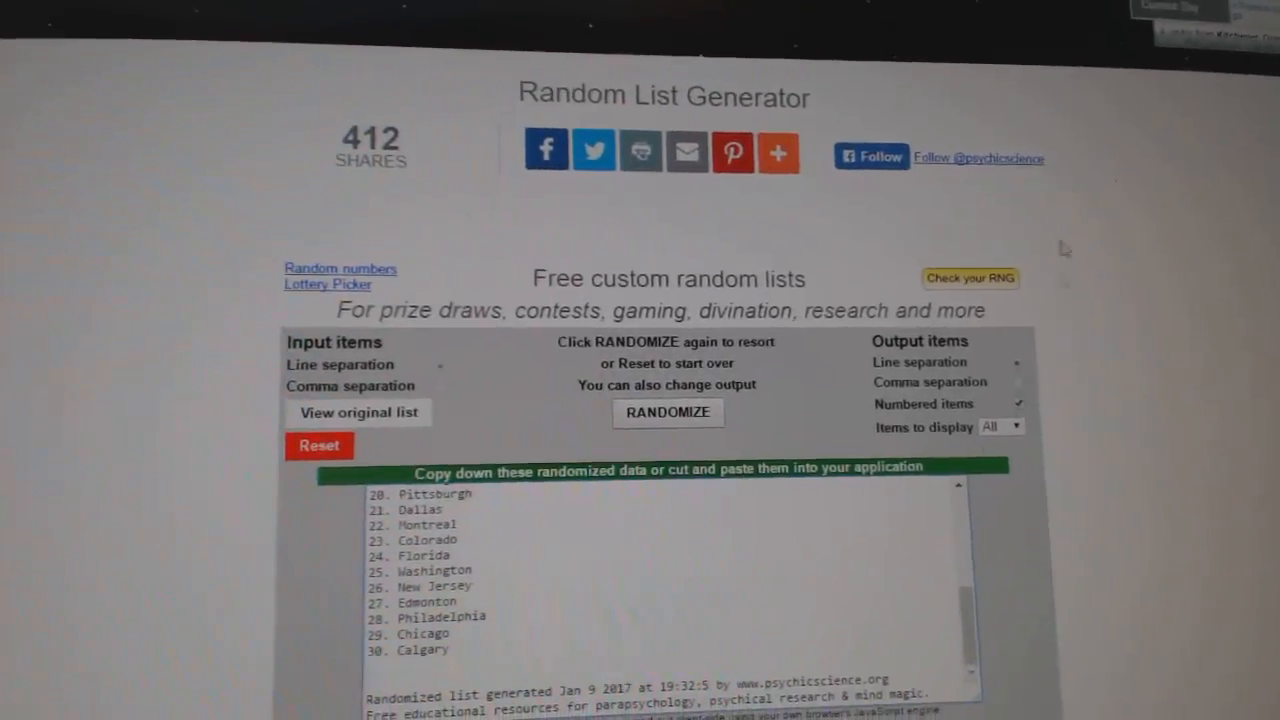
# Step: Randomize the NHL team list and select the shuffled teams for copying
pyautogui.click(667, 412)
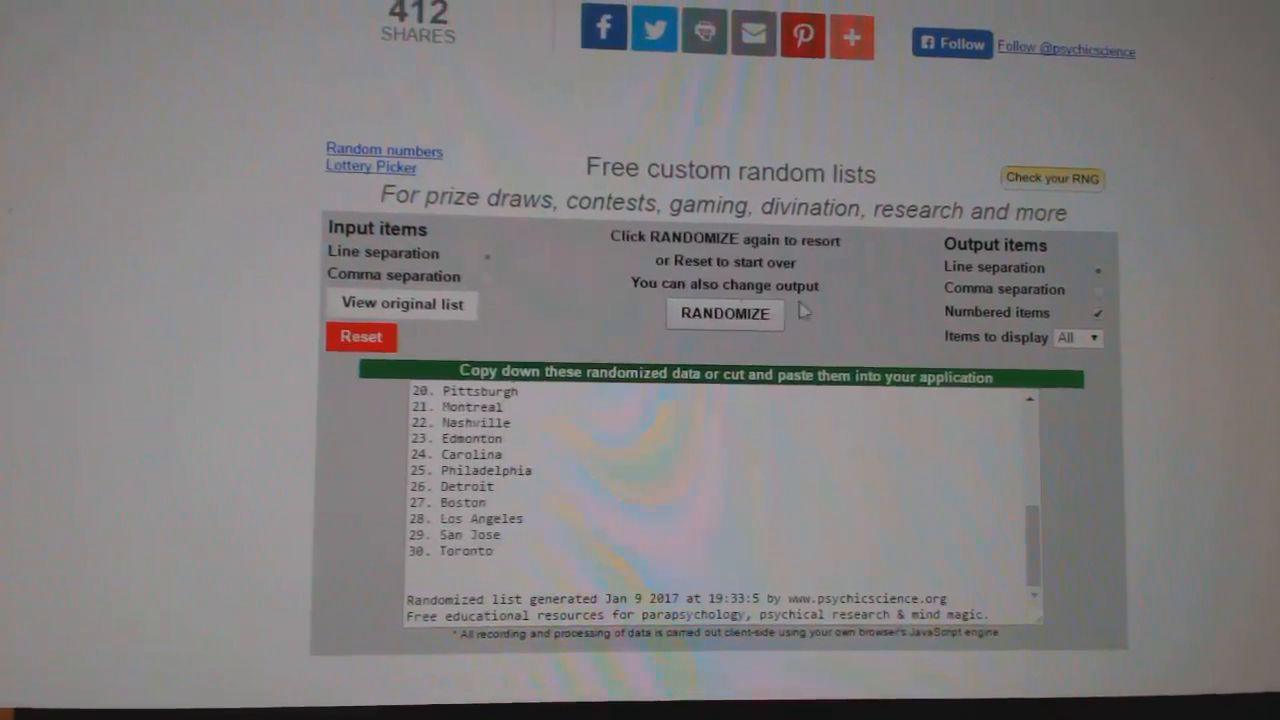
pyautogui.click(724, 313)
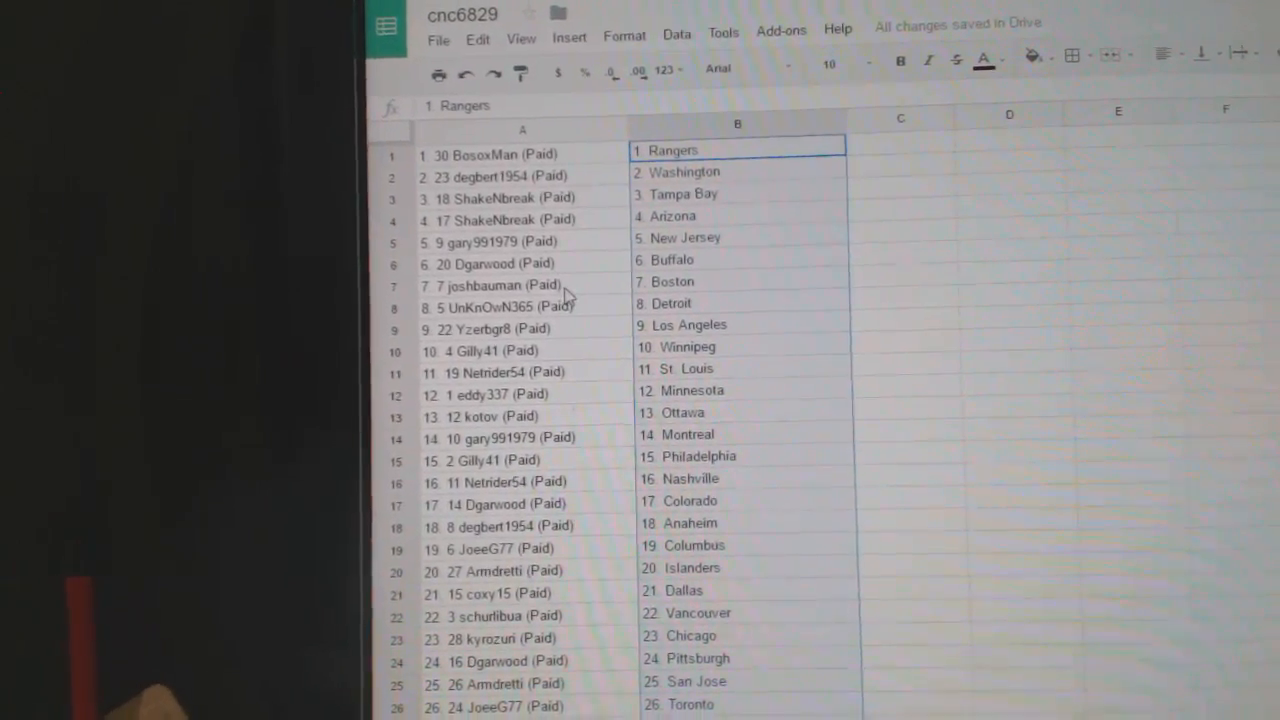
# Step: Scroll through the sheet to confirm names and teams line up through row 30
pyautogui.scroll(-3)
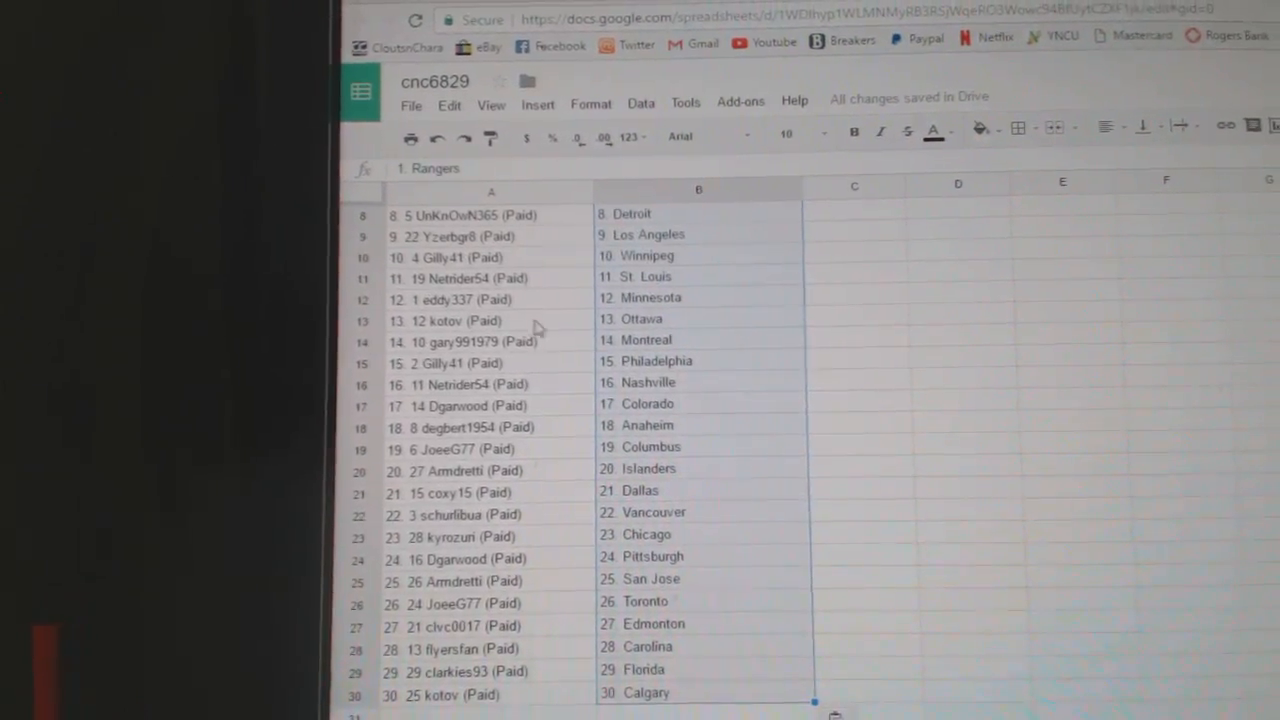
pyautogui.scroll(-3)
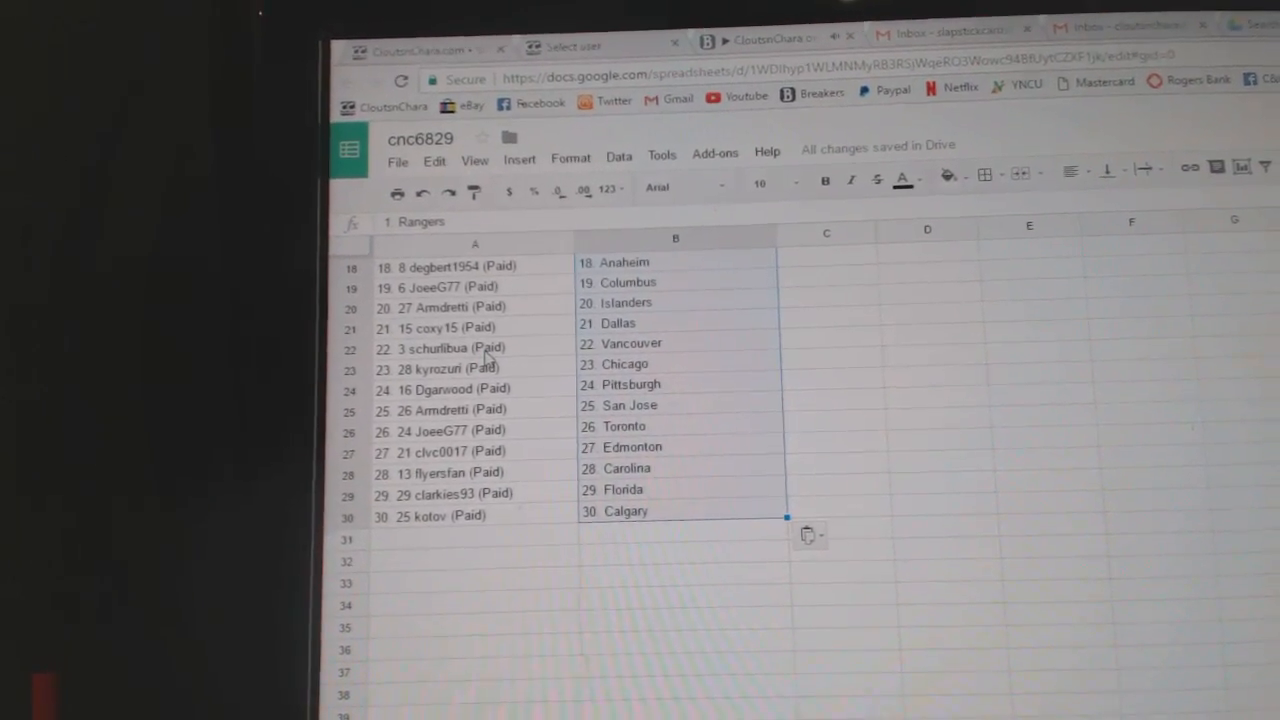
pyautogui.scroll(-3)
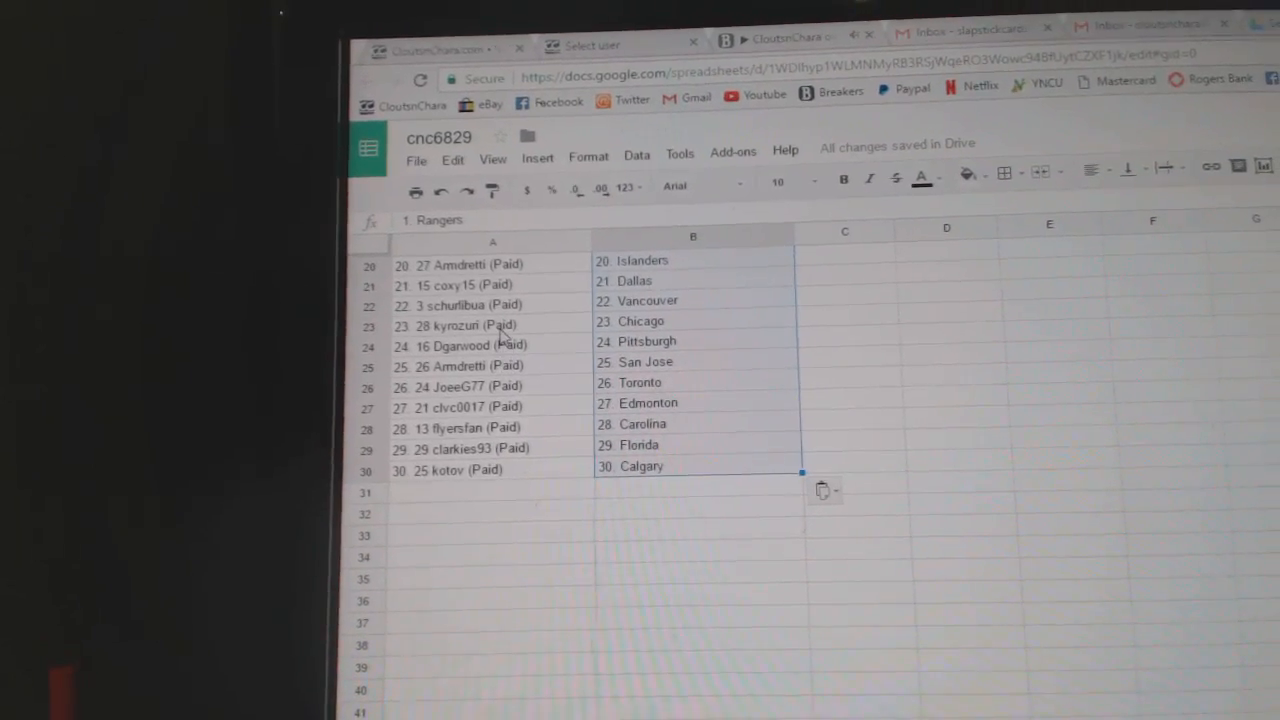